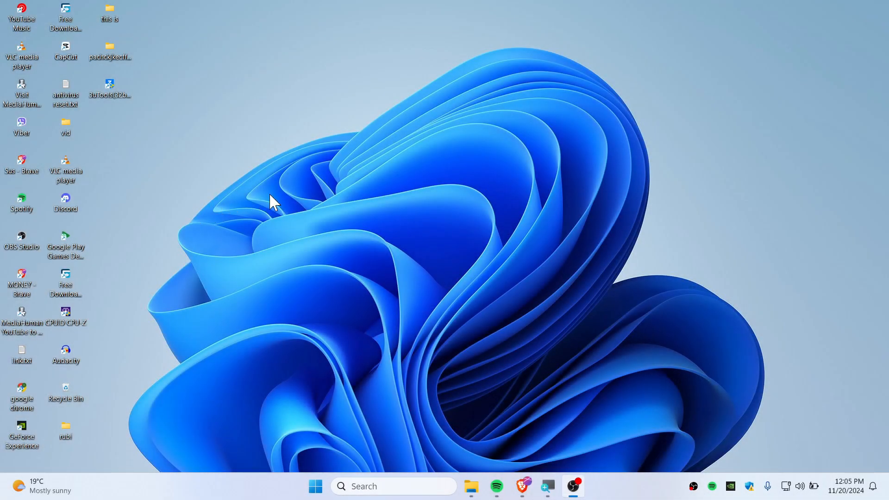
{"action": "mouse_move", "coordinate": [275, 210]}
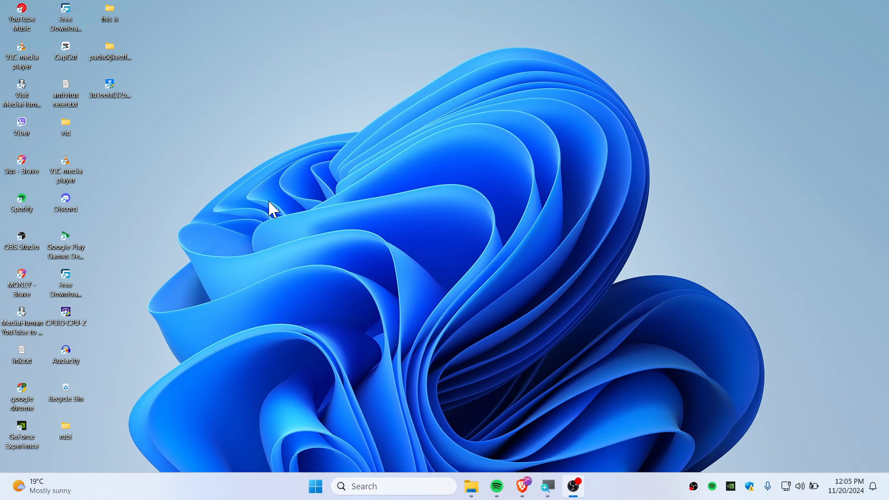
Search for cmd from the Start menu and launch Command Prompt
{"action": "left_click", "coordinate": [315, 486]}
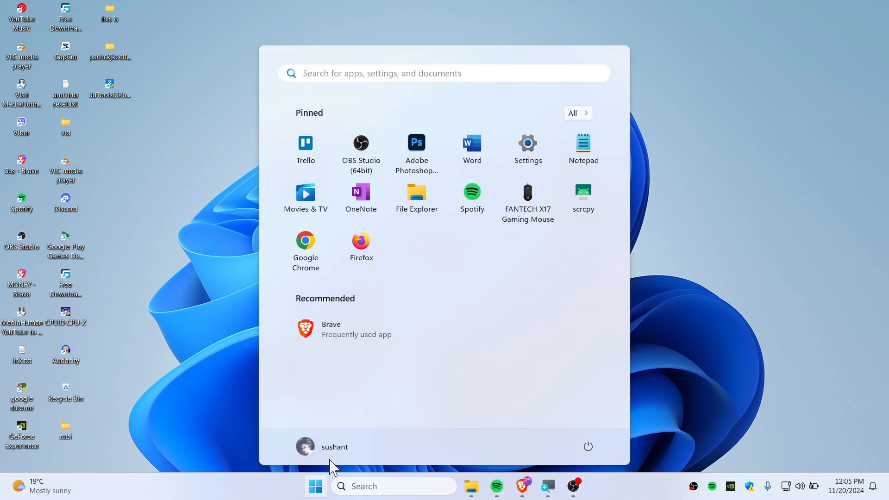
{"action": "type", "text": "cmd"}
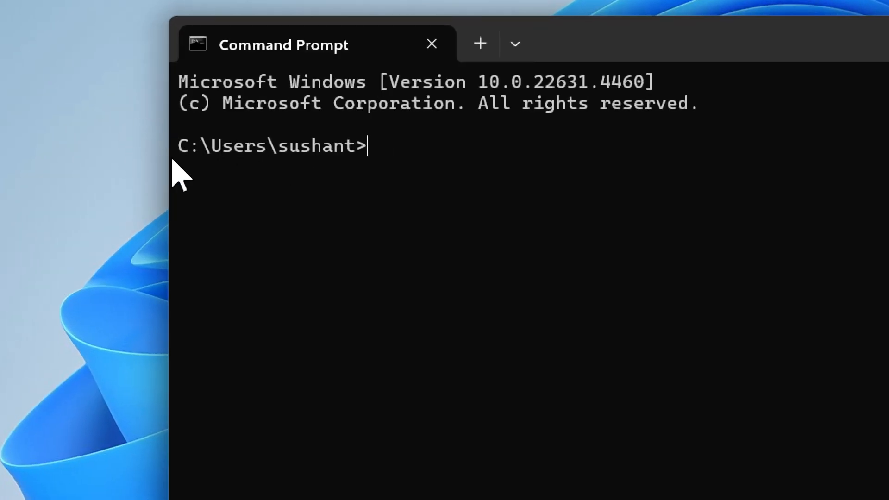
{"action": "mouse_move", "coordinate": [389, 170]}
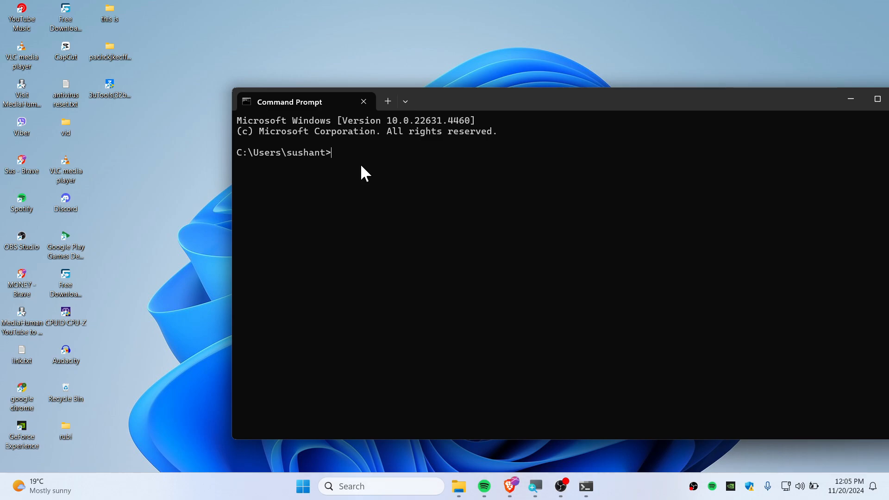
Check the data drive letter (D:) in File Explorer, then switch Command Prompt to D:
{"action": "left_click", "coordinate": [458, 486]}
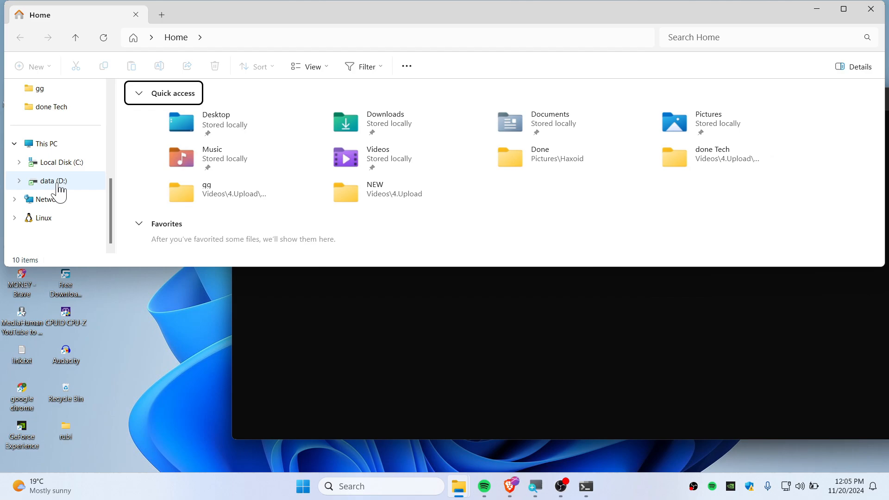
{"action": "left_click", "coordinate": [585, 485]}
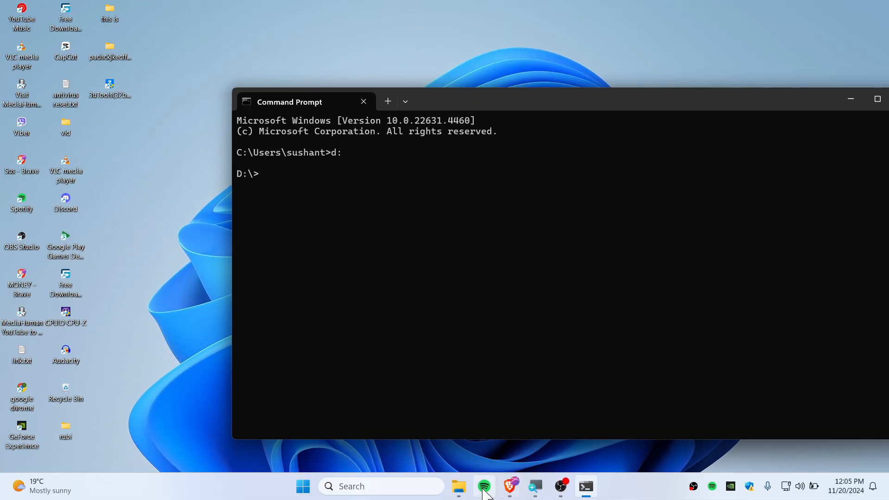
{"action": "mouse_move", "coordinate": [459, 486]}
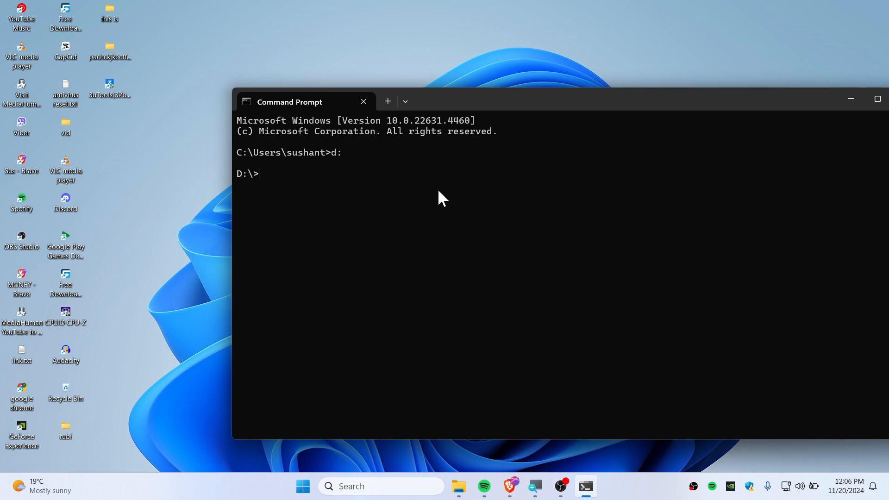
List drive D's contents with dir and start a cd command
{"action": "type", "text": "dir"}
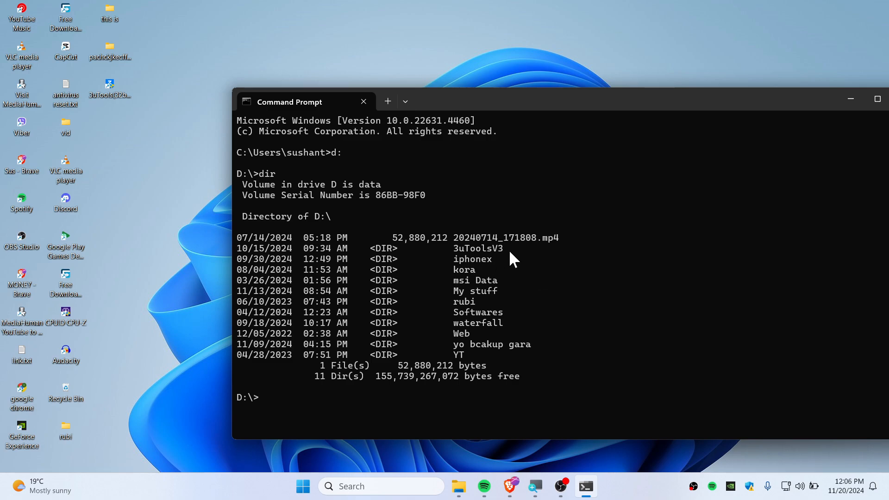
{"action": "type", "text": "cd"}
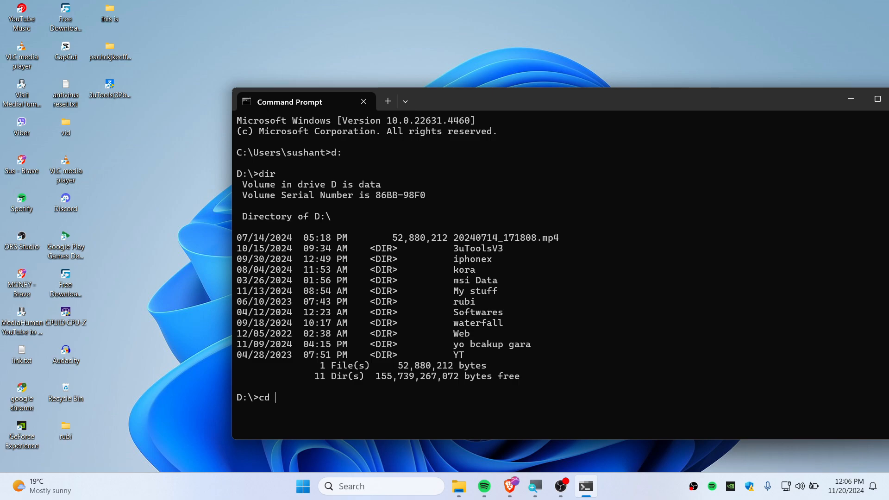
Move into 3uToolsV3\Files, listing each folder, and select deviceinfo.txt in the output
{"action": "type", "text": "3uToolsV3"}
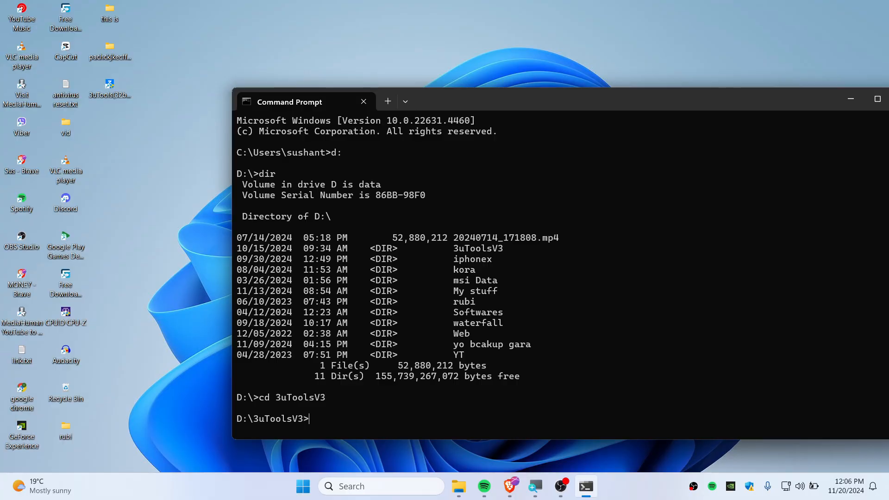
{"action": "type", "text": "dir"}
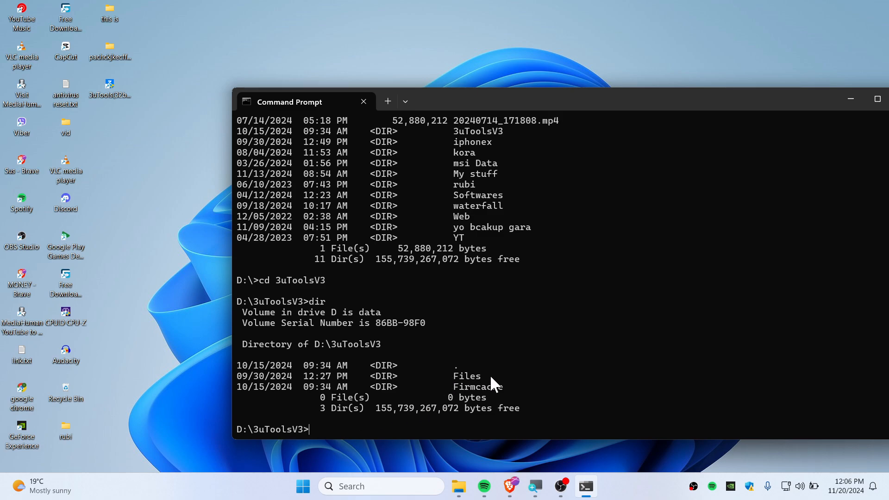
{"action": "mouse_move", "coordinate": [459, 428]}
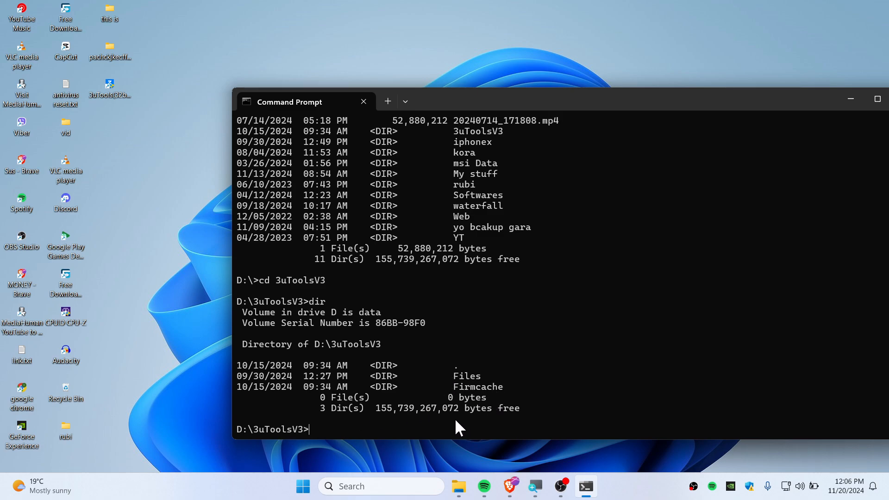
{"action": "type", "text": "cd d"}
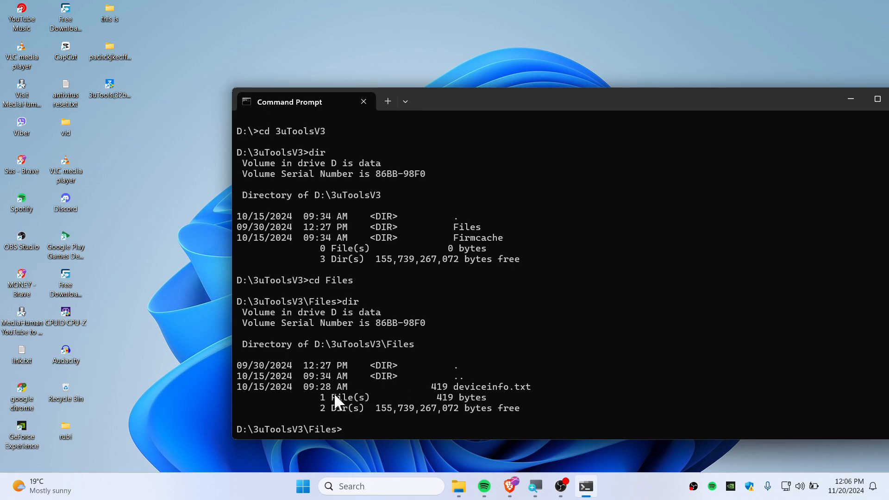
{"action": "double_click", "coordinate": [491, 386]}
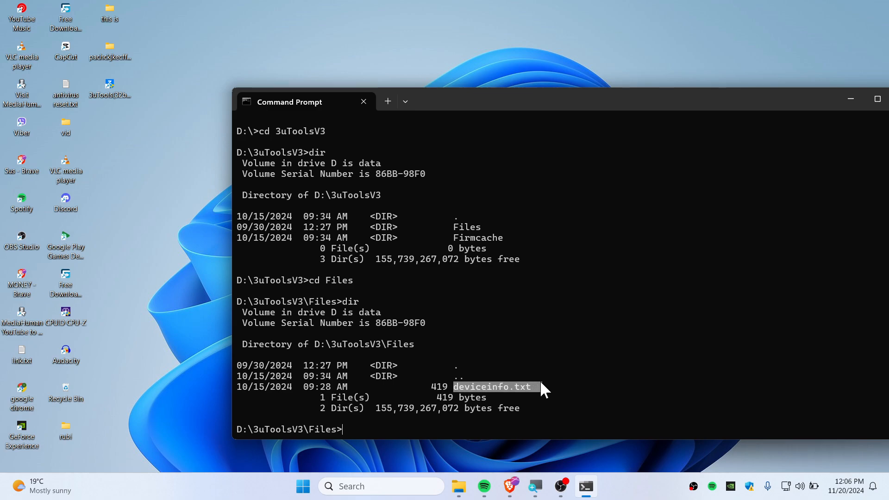
{"action": "mouse_move", "coordinate": [448, 427]}
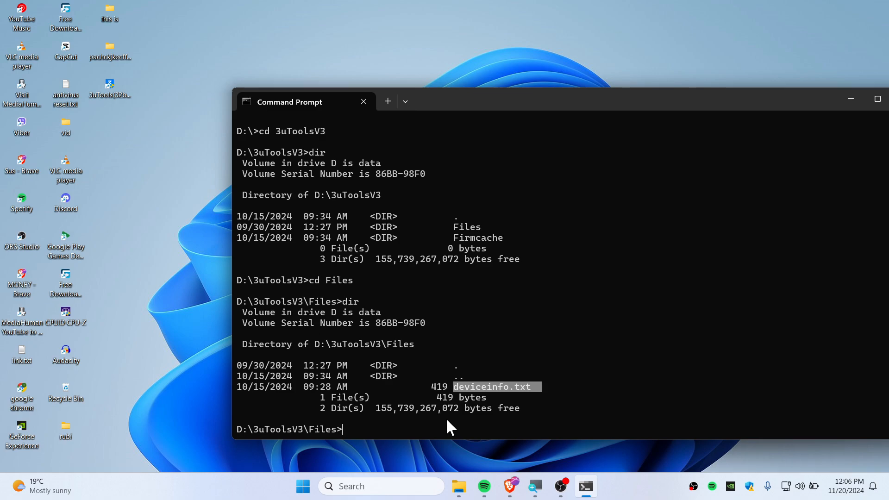
Run 'notepad deviceinfo.txt' to open the file in Notepad
{"action": "type", "text": "n"}
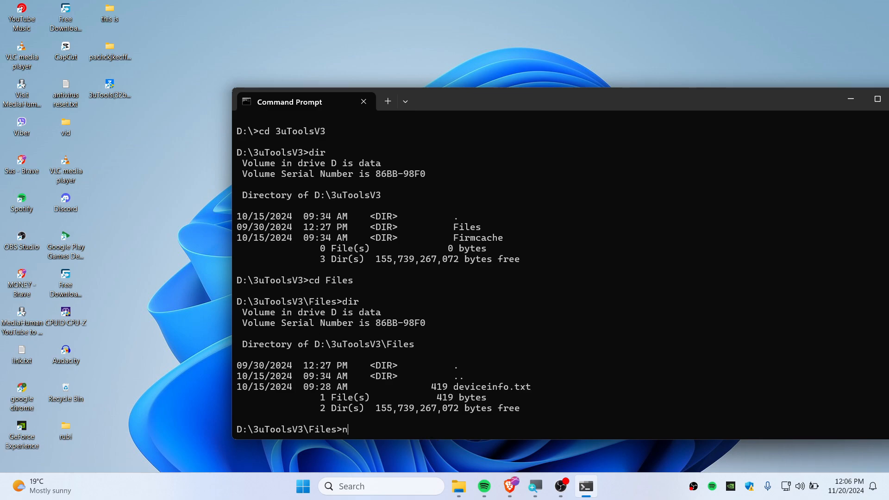
{"action": "type", "text": "otepad deviceinfo.txt"}
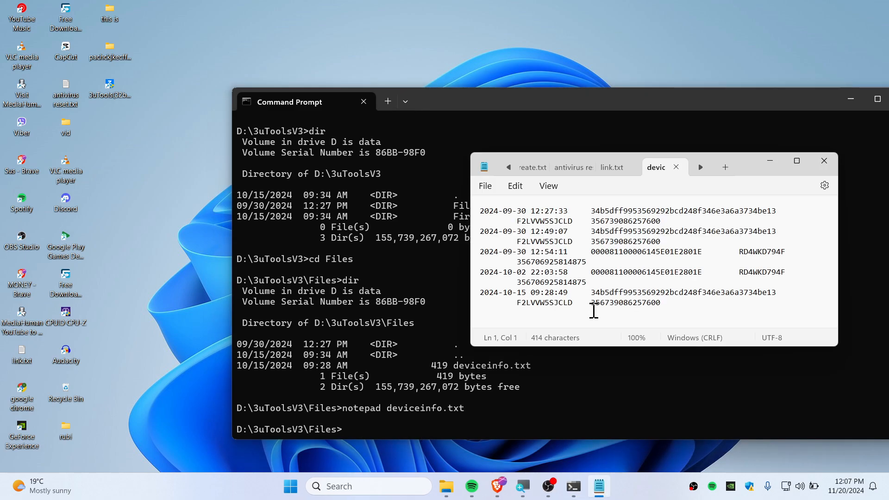
{"action": "mouse_move", "coordinate": [754, 197]}
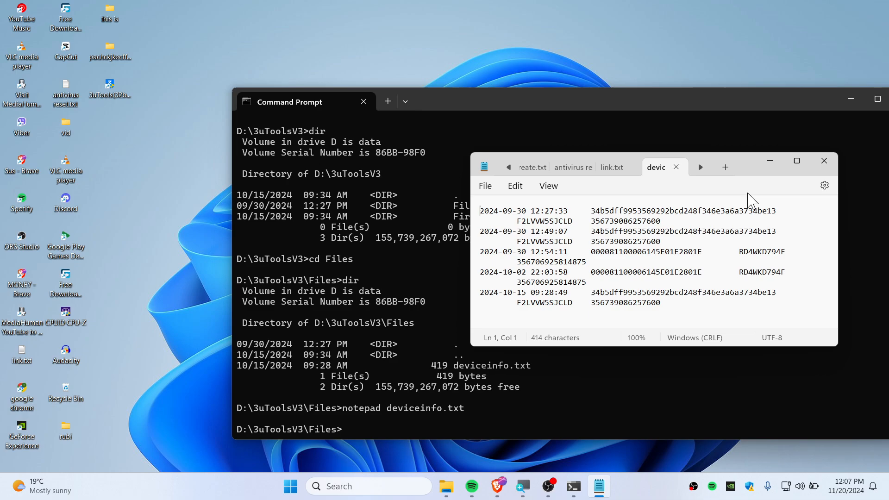
{"action": "mouse_move", "coordinate": [787, 175]}
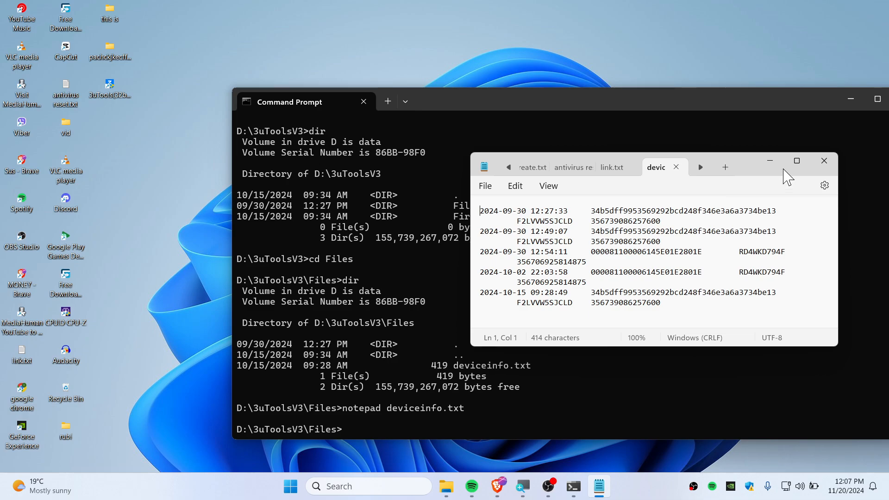